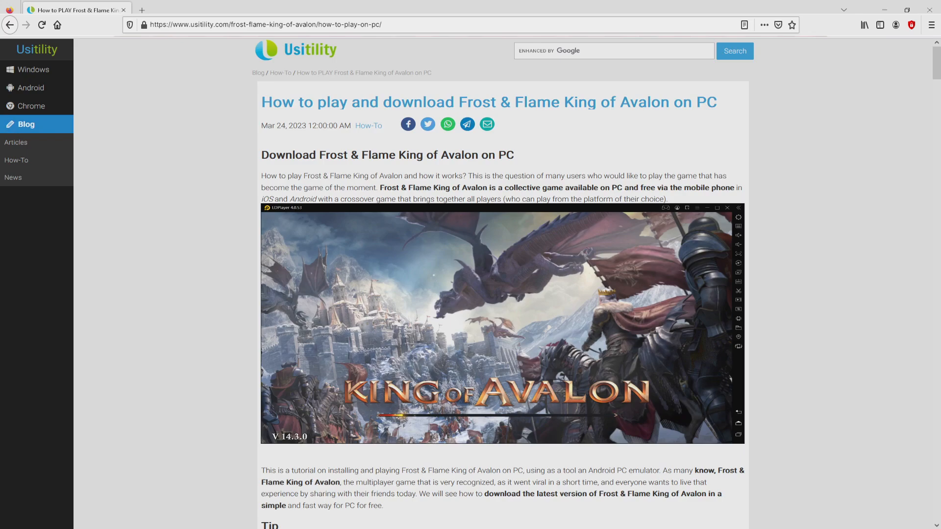
Open the Frost & Flame: King of Avalon download page on LDPlayer's site
scroll("down", 3)
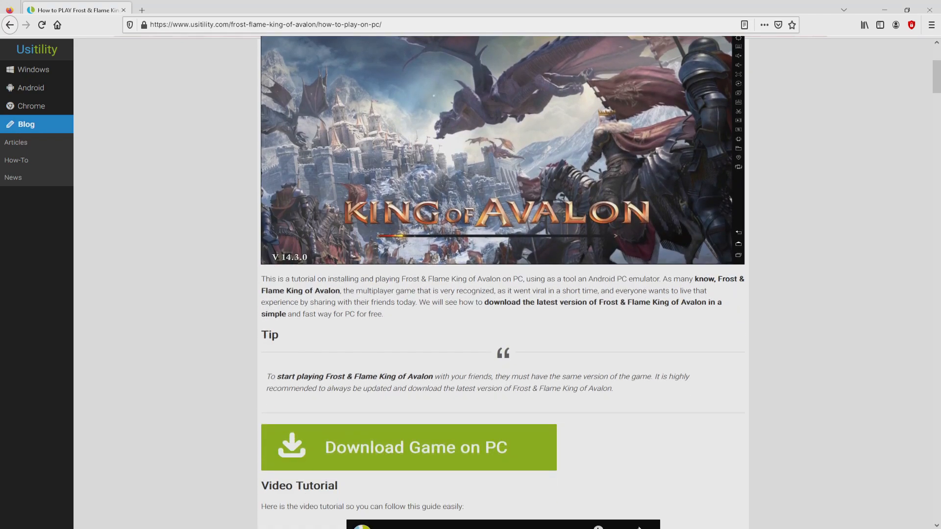
mouse_move(414, 447)
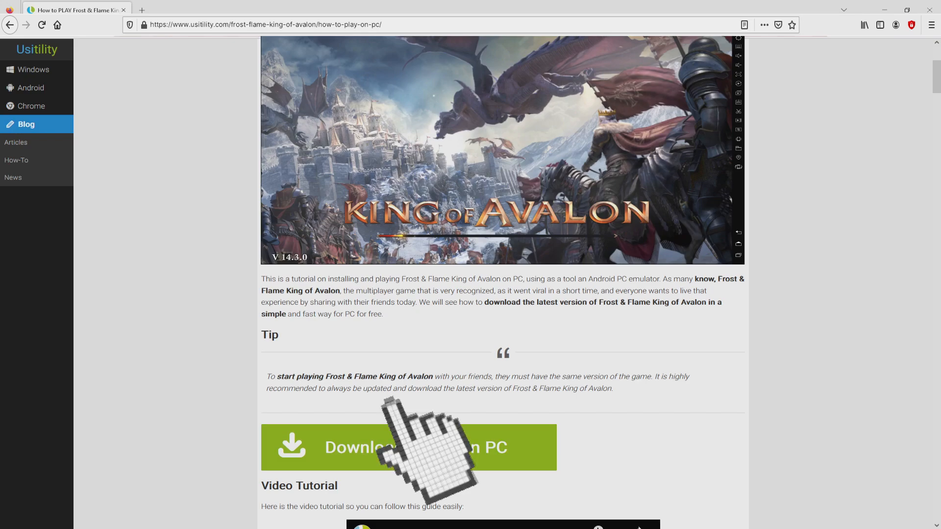
left_click(408, 447)
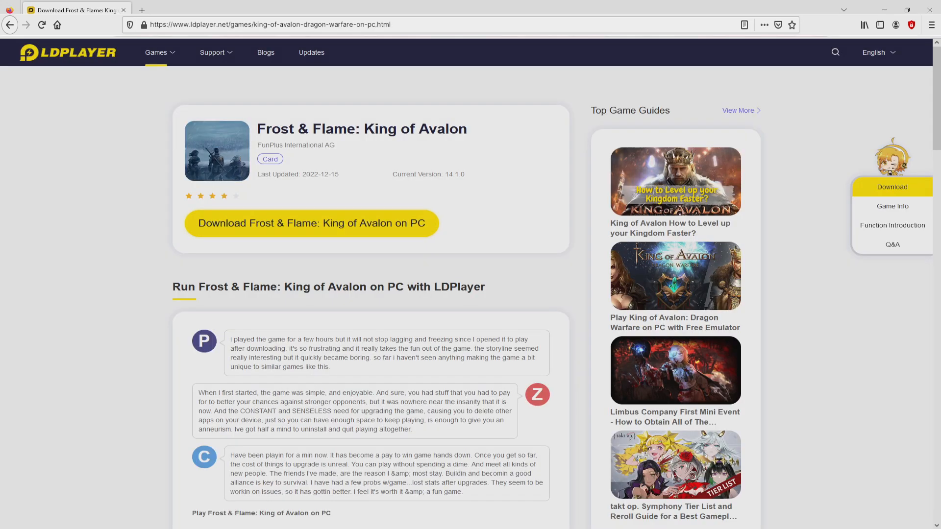
scroll("down", 3)
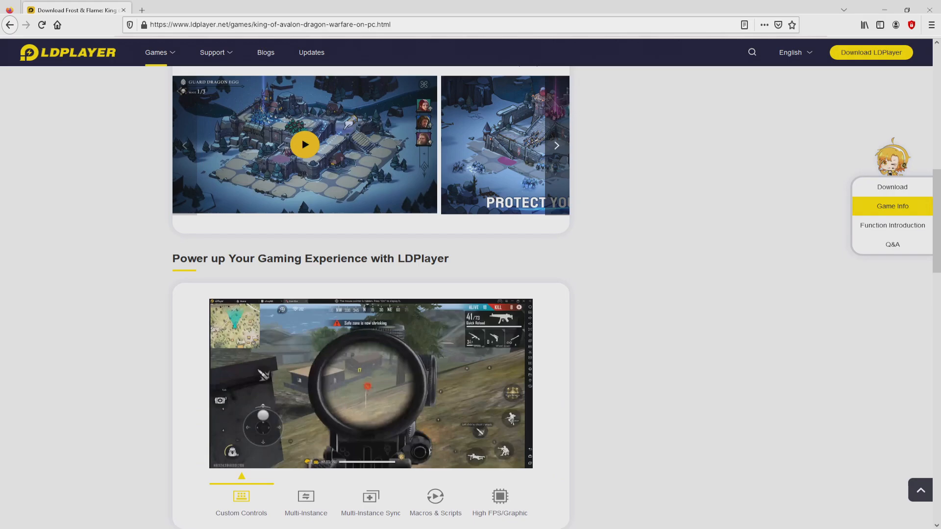
Preview the Multi-Instance, Multi-Instance Sync and Macros & Scripts features, then return to Download
left_click(306, 503)
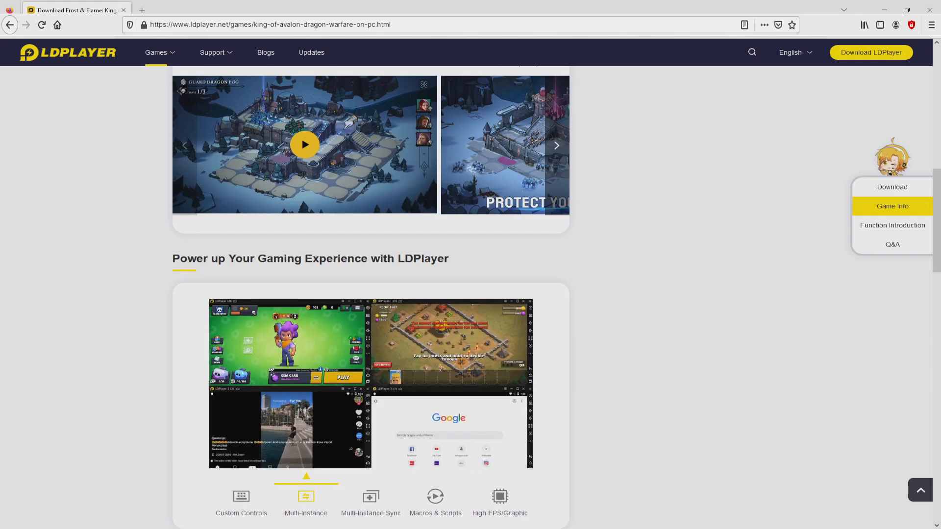
left_click(371, 503)
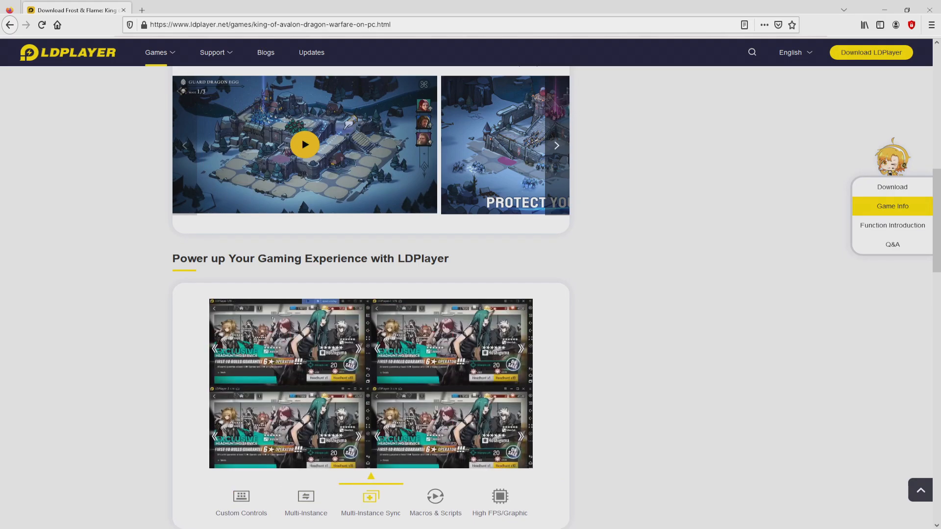
left_click(436, 502)
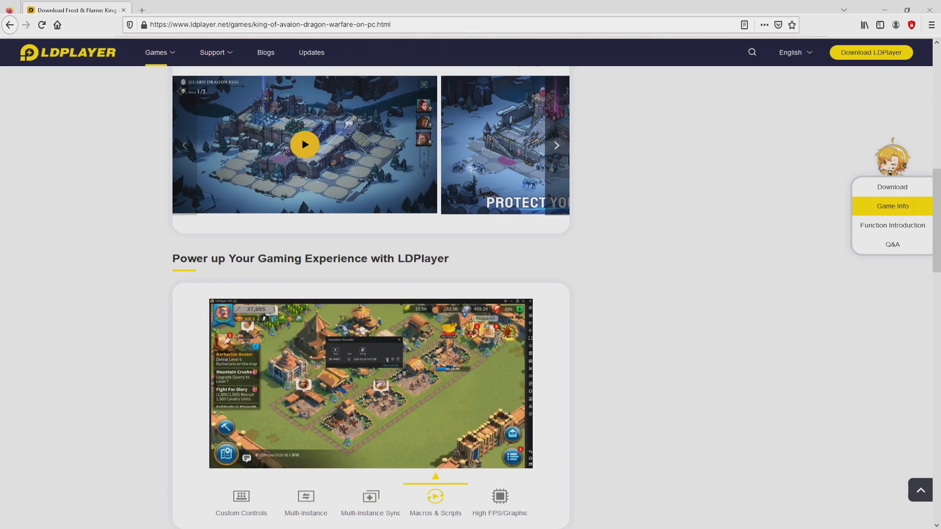
left_click(500, 503)
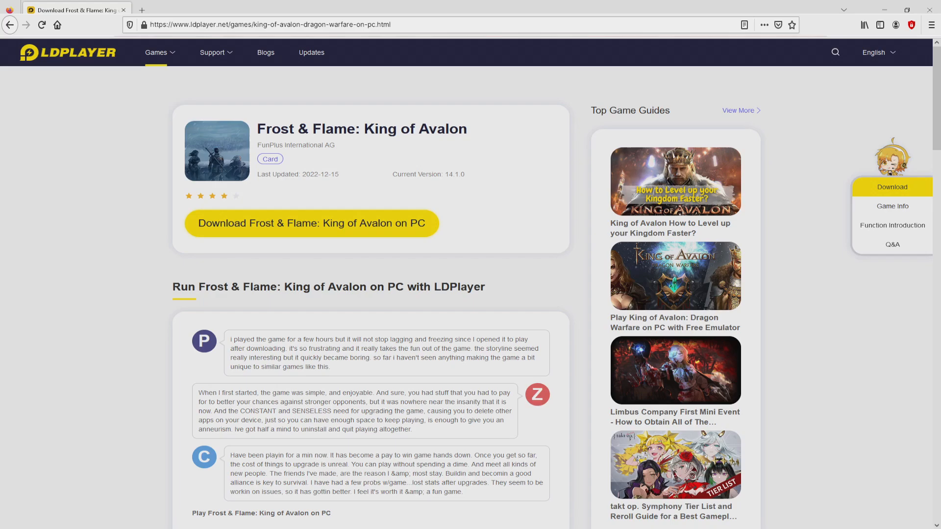
Download the LDPlayer installer for Frost & Flame and run it
left_click(311, 223)
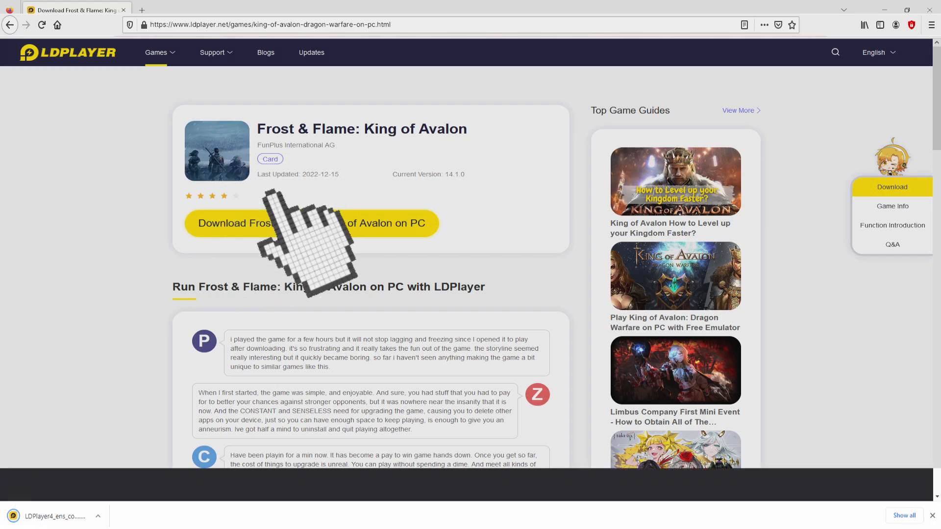
left_click(311, 222)
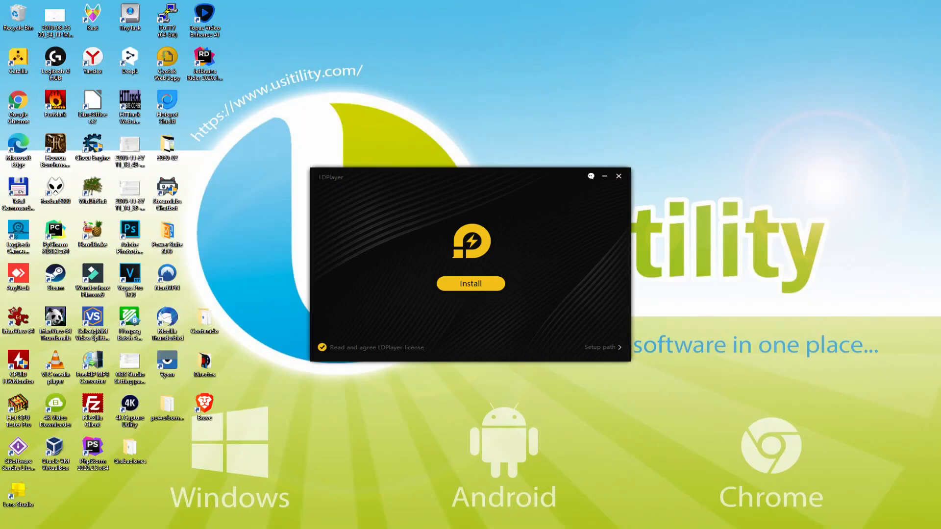
View the C:\LDPlayer\LDPlayer4.0\ setup path, then start the LDPlayer installation
left_click(470, 283)
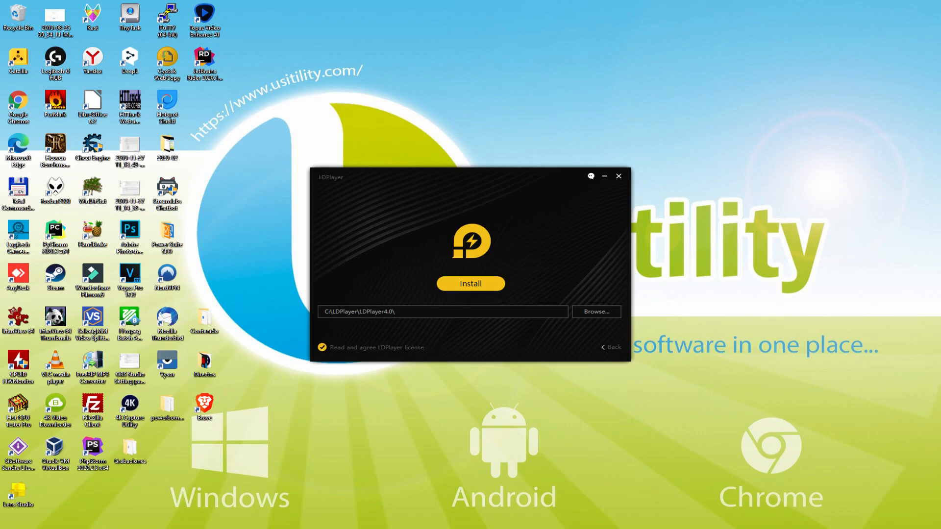
mouse_move(615, 360)
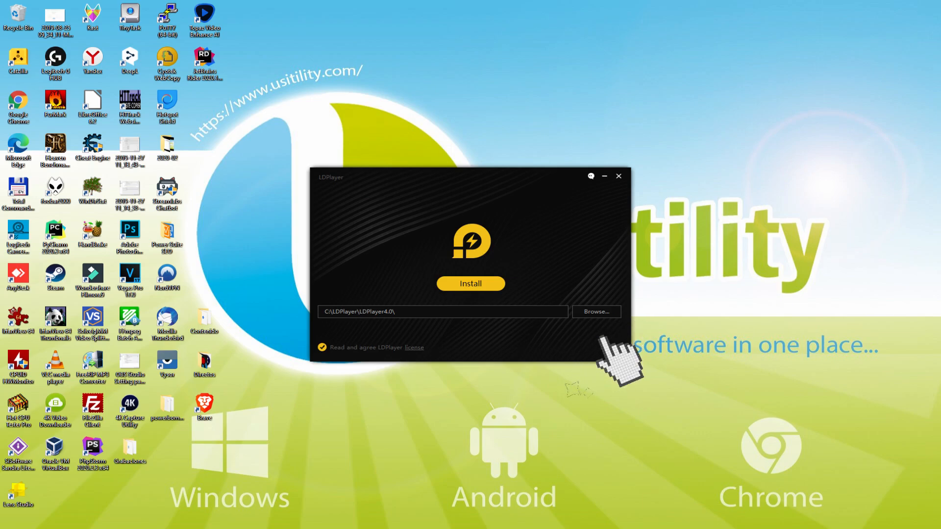
left_click(470, 283)
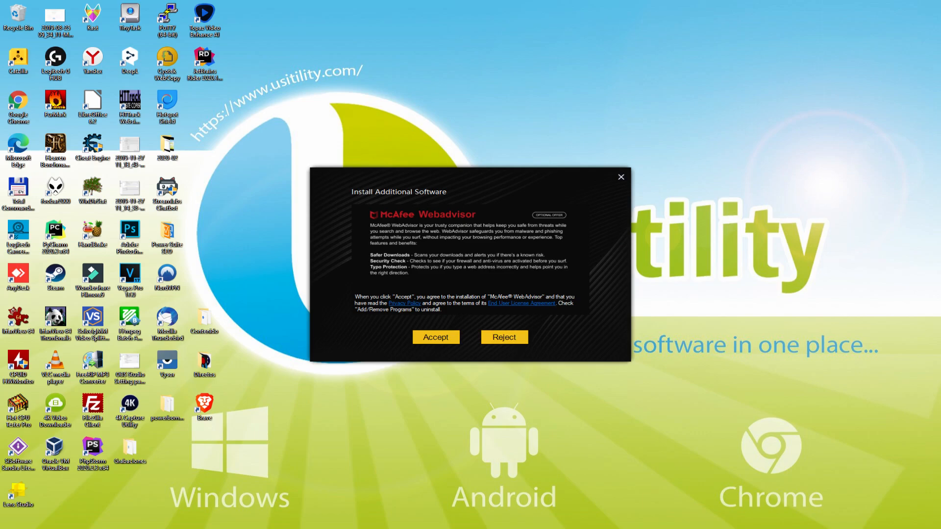
mouse_move(504, 336)
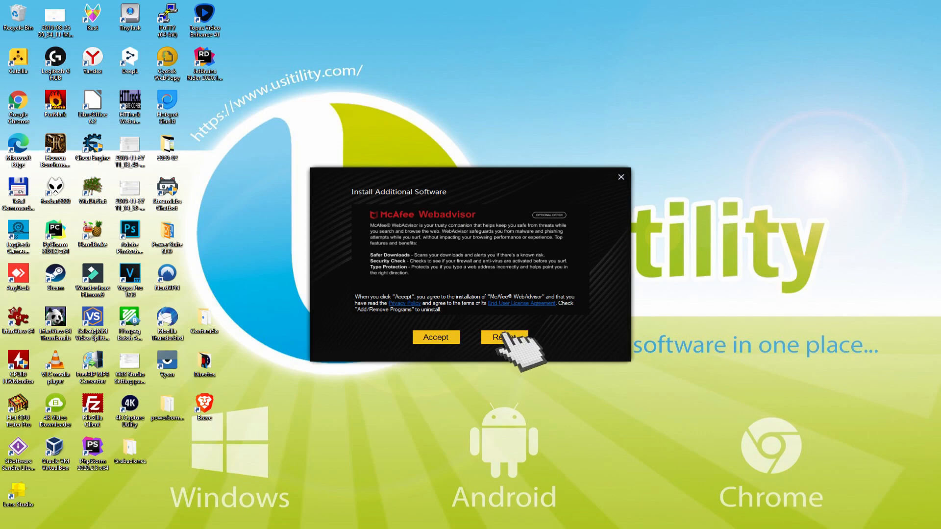
Reject the McAfee WebAdvisor offer so LDPlayer 4.0.53 finishes installing
left_click(505, 337)
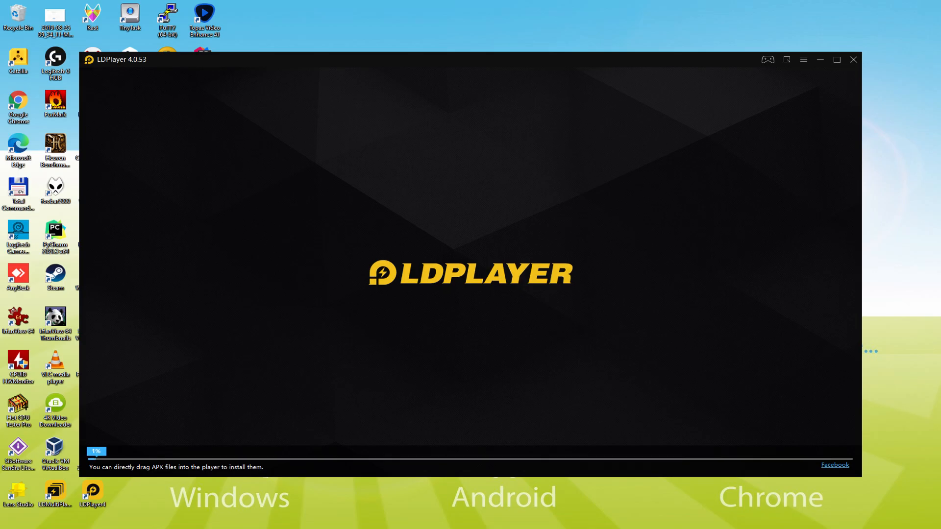
Wait for LDPlayer to boot to the home screen with System Apps and LD Store
left_click(836, 59)
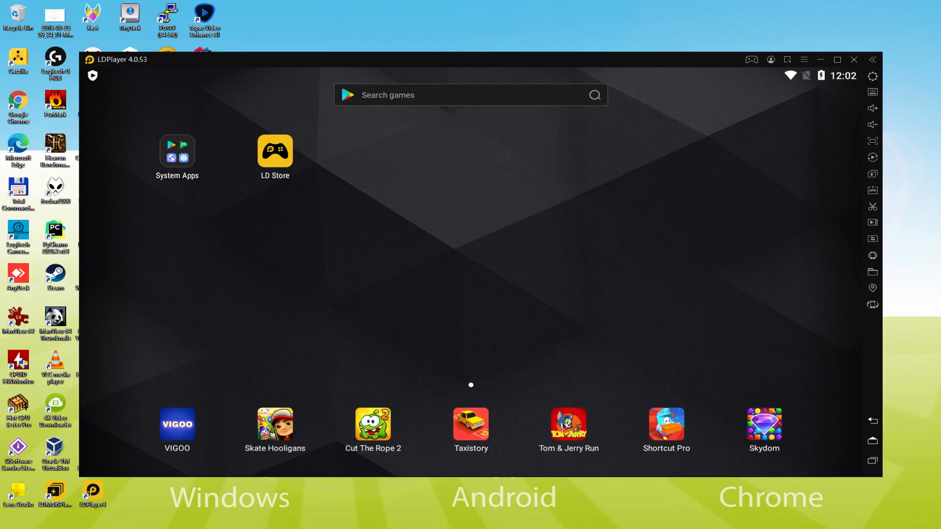
left_click(274, 151)
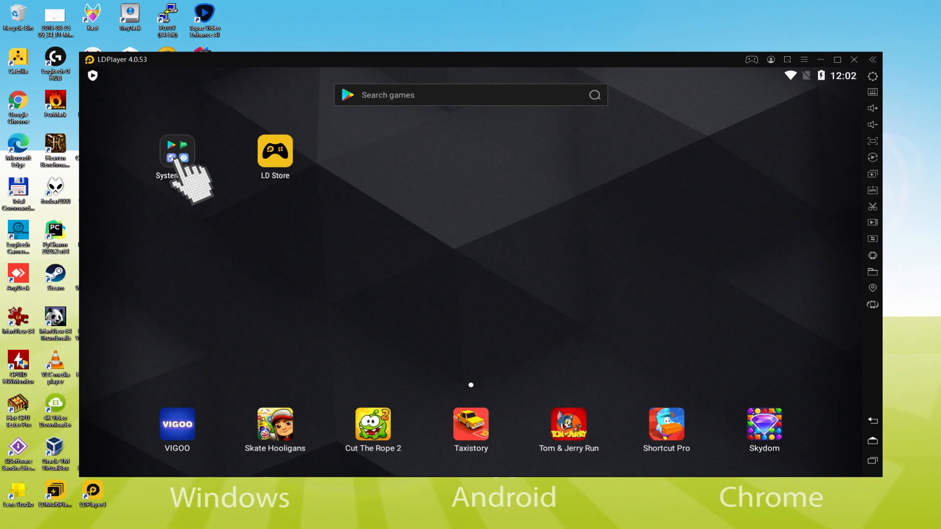
Launch Play Store from System Apps and sign in with a Google account
left_click(177, 150)
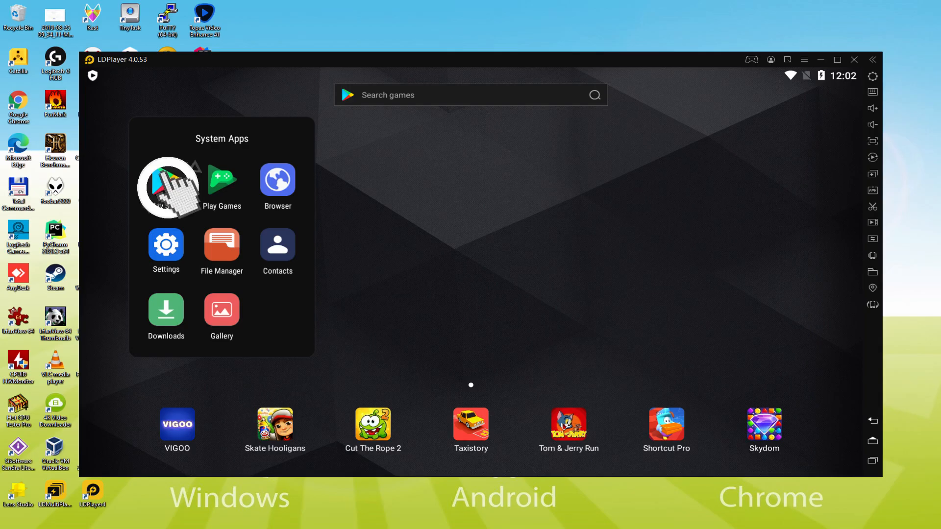
left_click(168, 185)
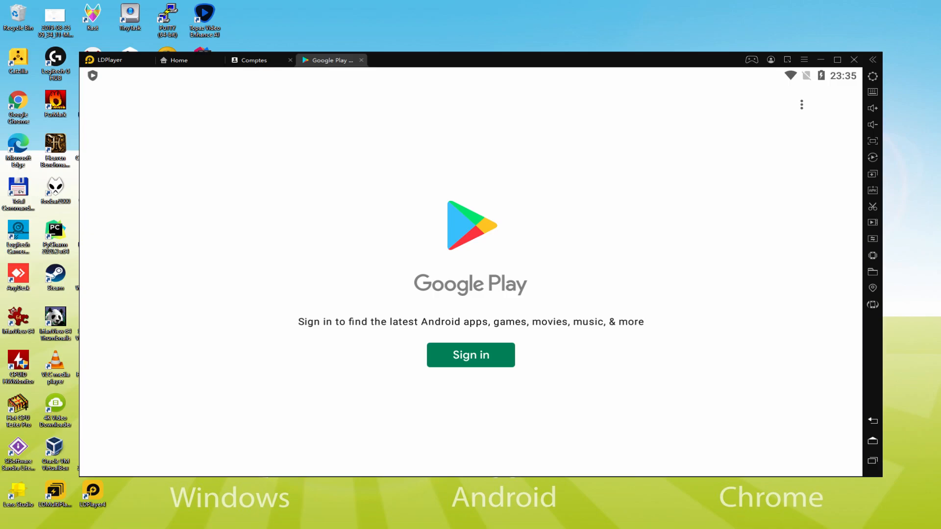
left_click(470, 354)
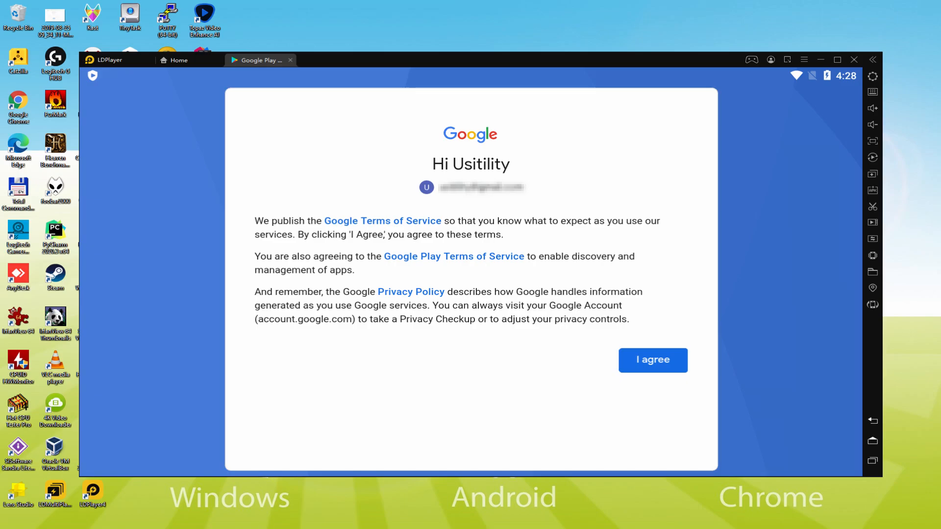
Agree to Google's terms and accept Google services with Drive backup turned off
left_click(652, 360)
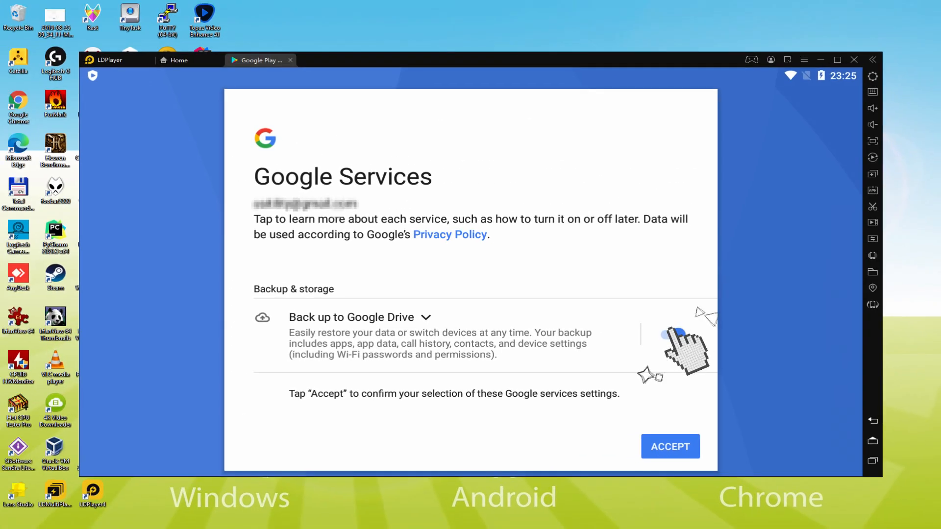
left_click(668, 334)
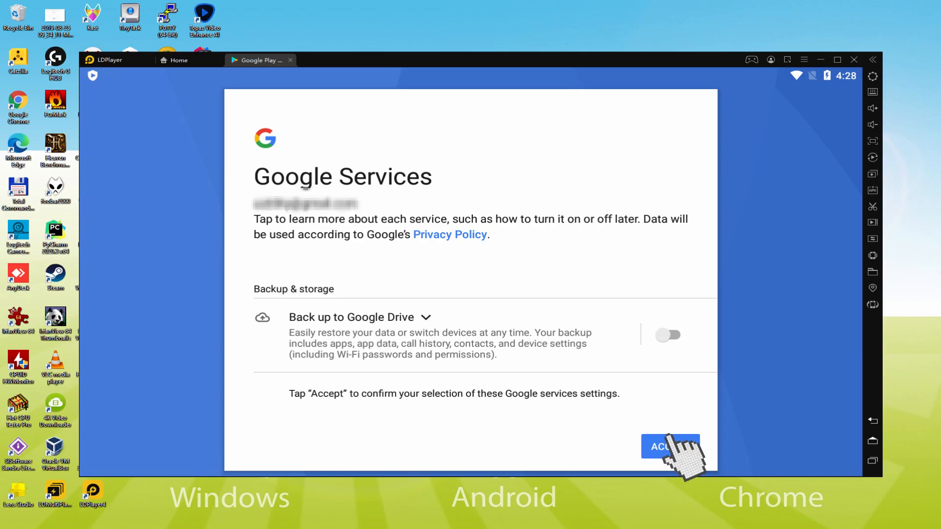
left_click(670, 447)
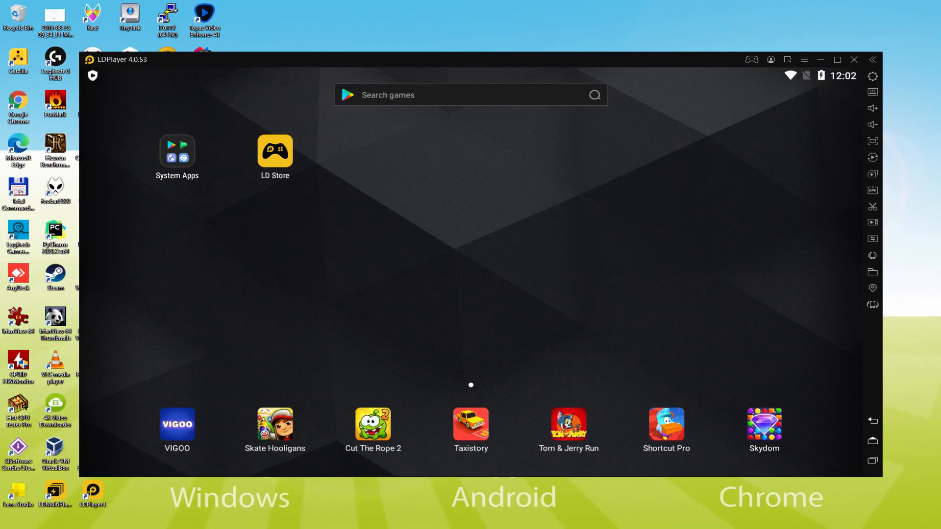
Open Play Store from System Apps and search for 'frost & flame king of avalon'
left_click(177, 150)
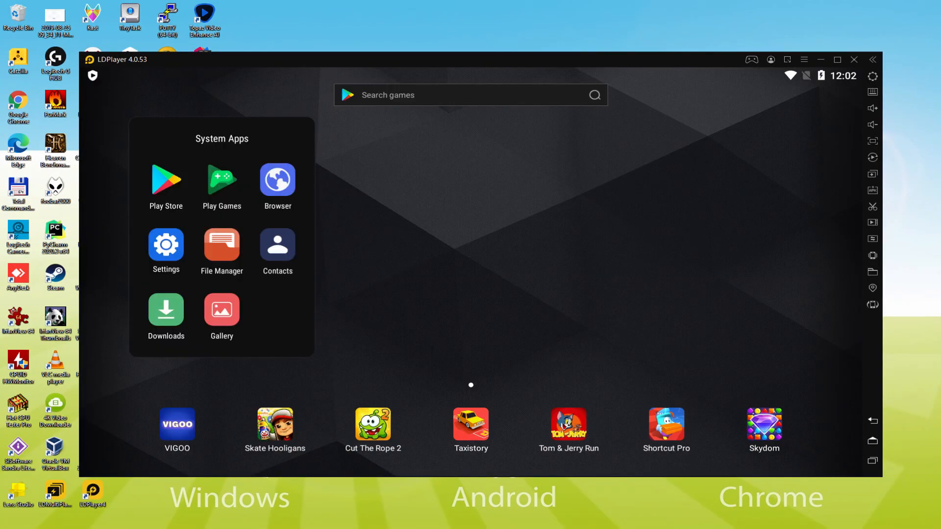
left_click(165, 180)
type("frost & flame king of avalon")
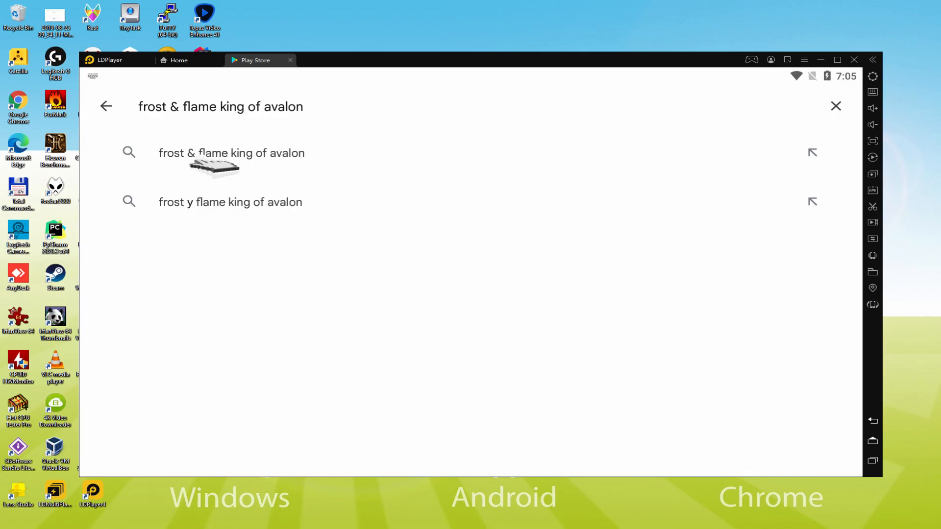
Pick the Frost & Flame: King of Avalon suggestion and install the game
left_click(231, 153)
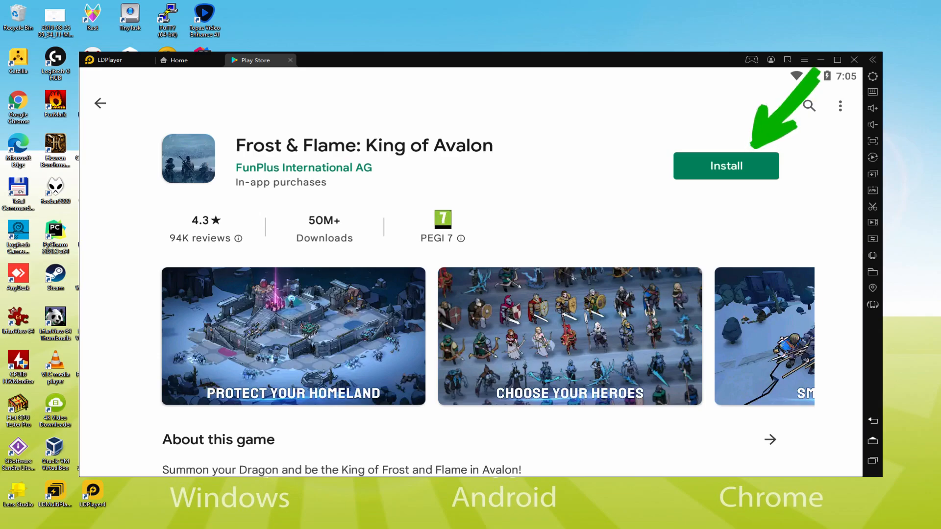
left_click(726, 166)
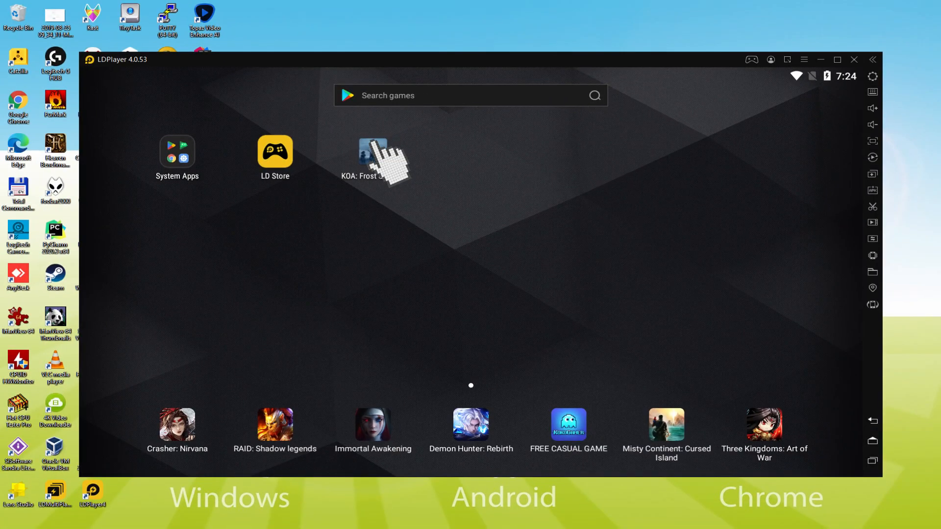
Launch KOA: Frost & Flame from the LDPlayer home screen
left_click(372, 152)
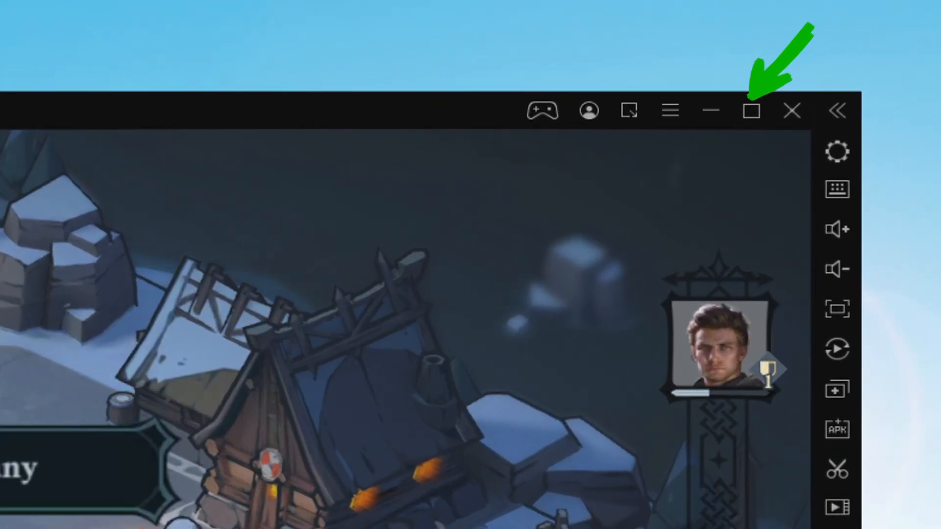
Maximize the LDPlayer window to full screen and fire the enemy-clearing skill
left_click(751, 109)
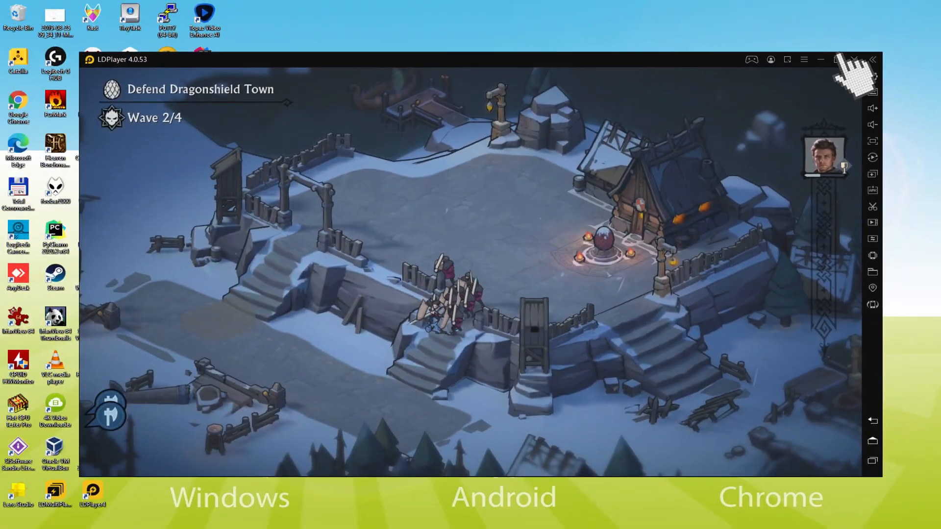
left_click(836, 59)
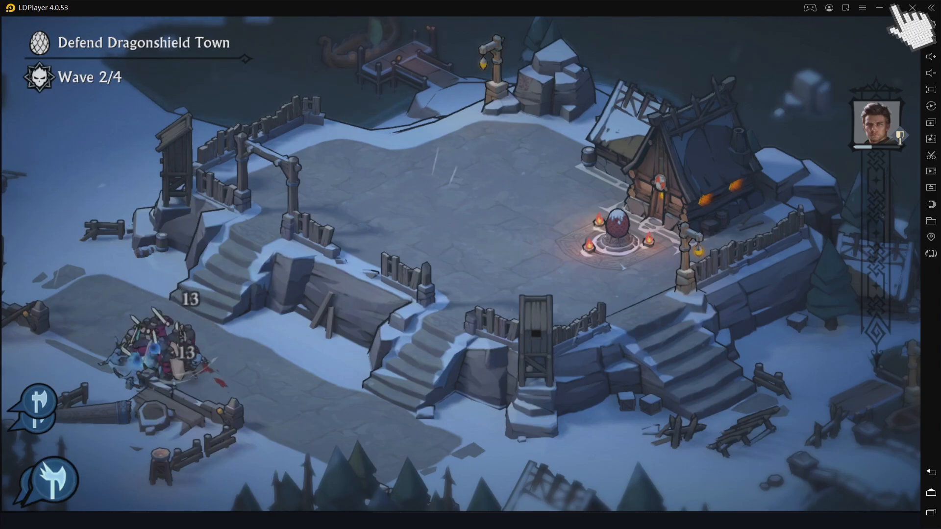
left_click(894, 7)
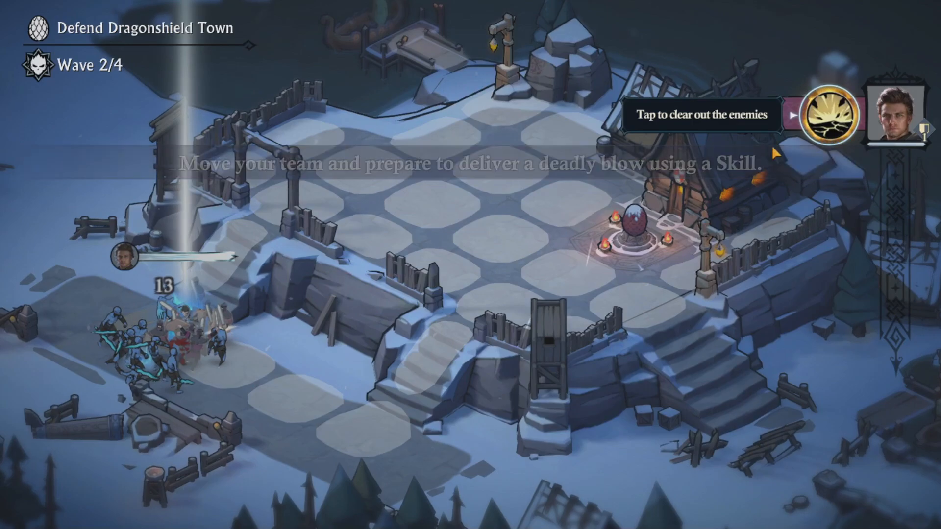
left_click(829, 115)
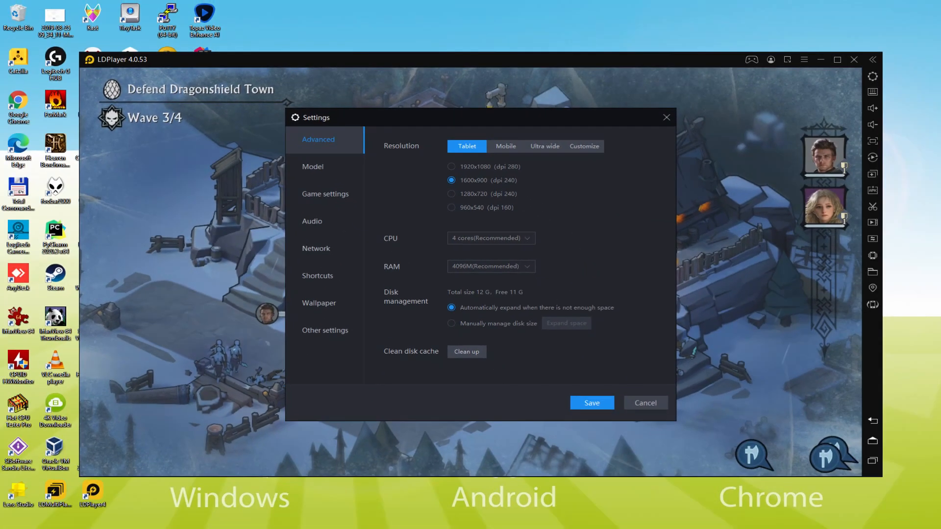
Look through the Advanced resolution, CPU, RAM and disk settings, then close Settings
left_click(475, 179)
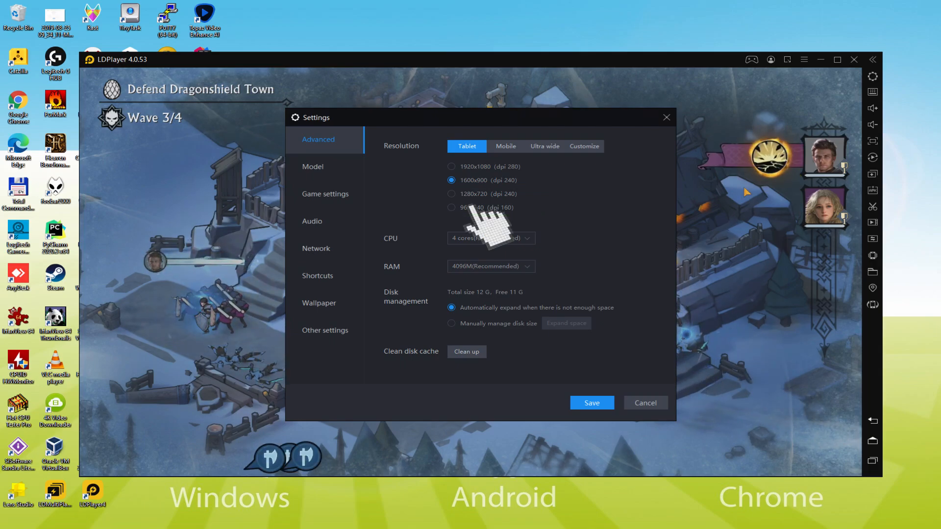
left_click(451, 206)
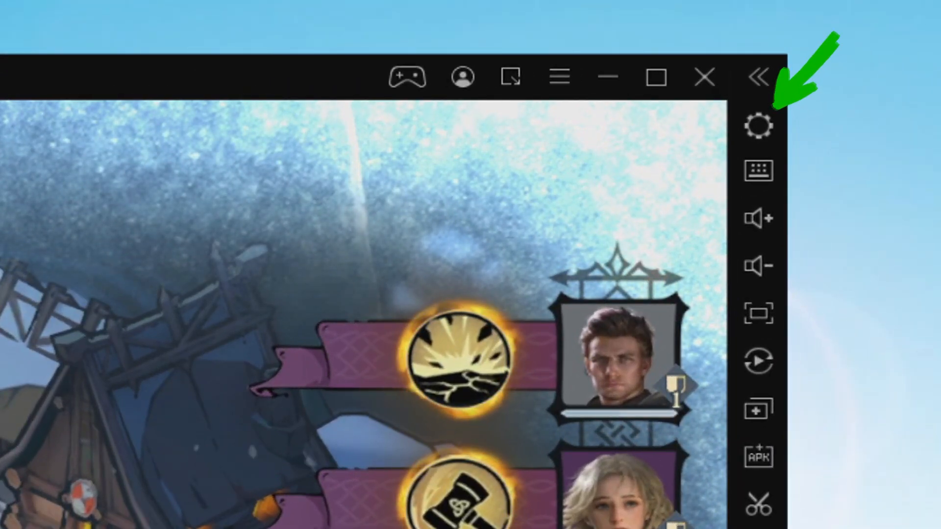
left_click(759, 125)
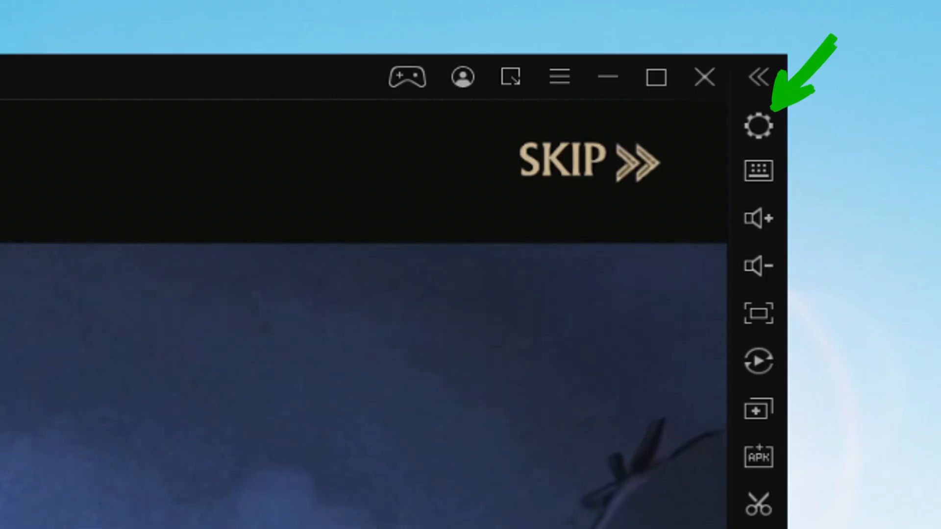
left_click(758, 124)
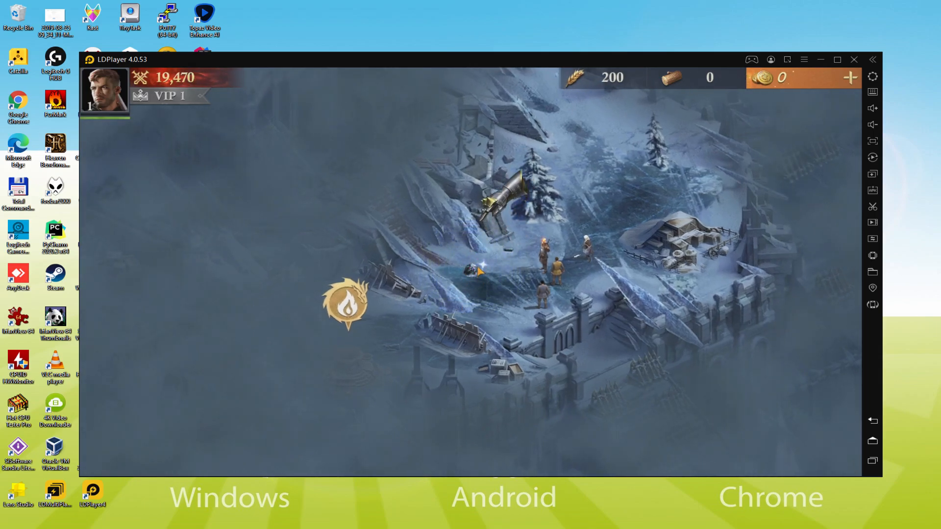
Tap the stronghold map to show the Quests panel with 'Under the Cold Fog'
left_click(471, 267)
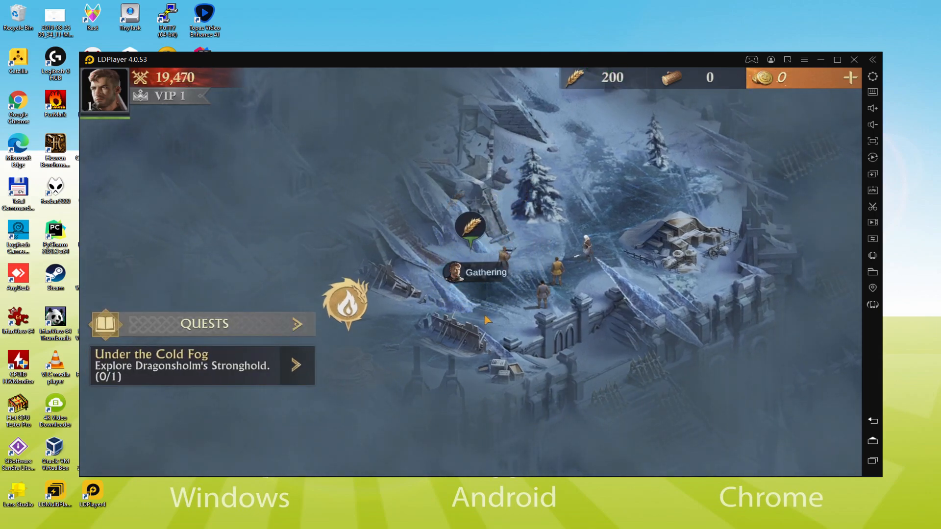